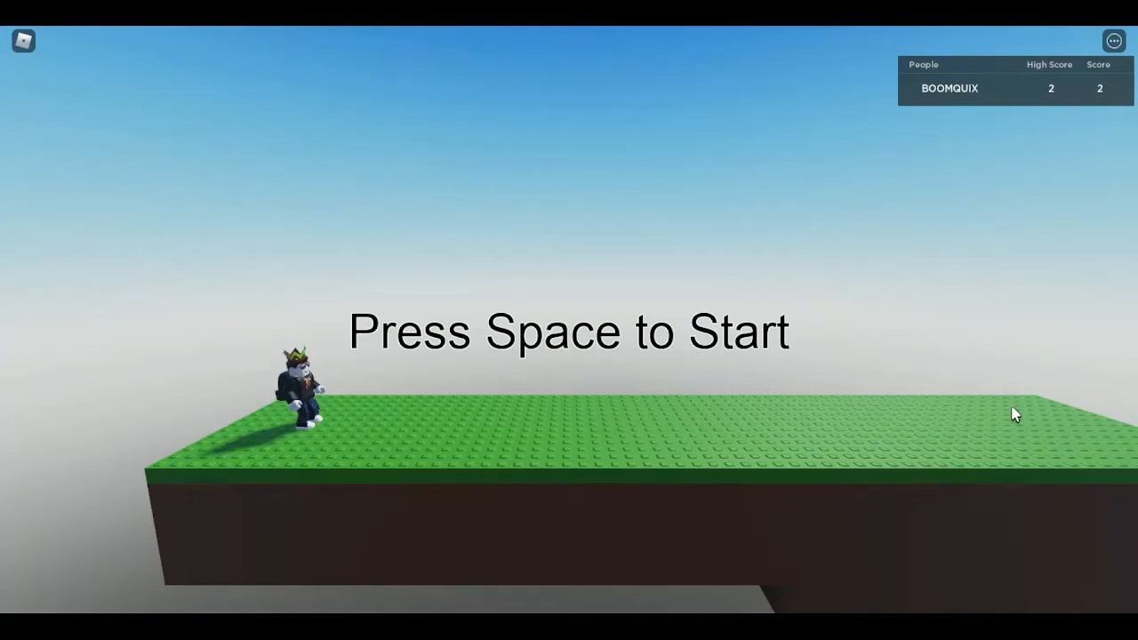
Step: Start the Line Runner course in the Roblox client
key("space")
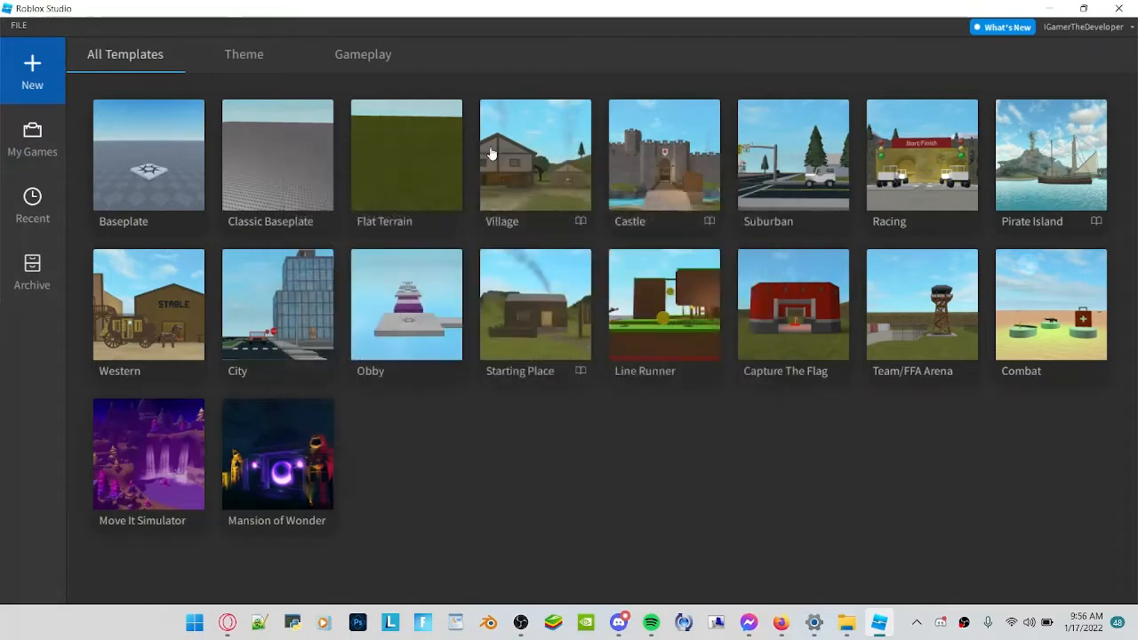
mouse_move(680, 181)
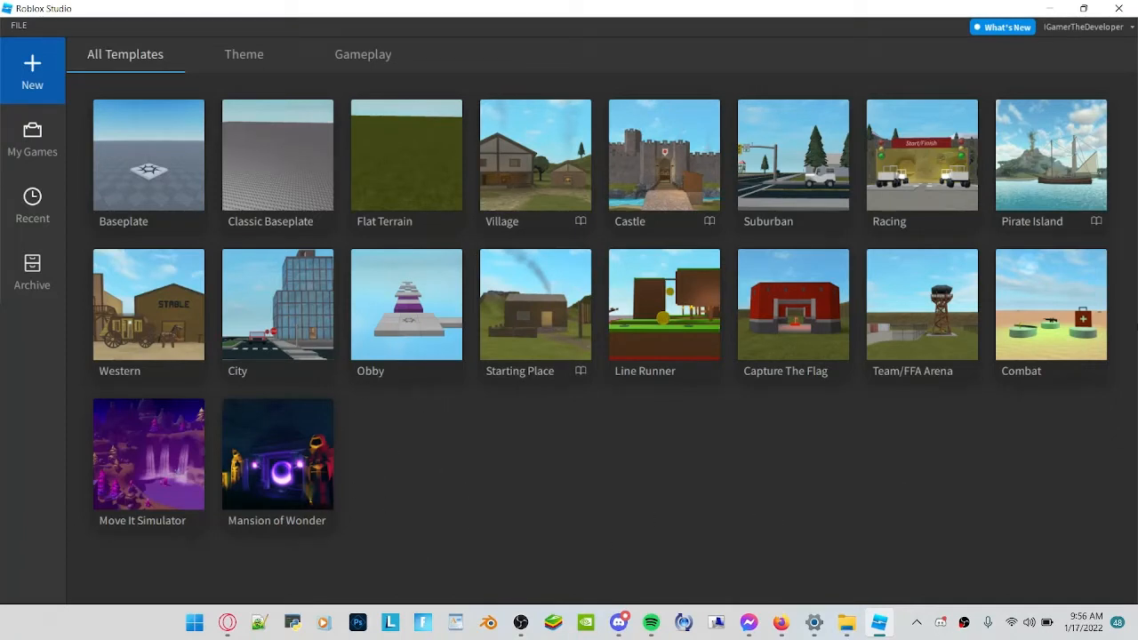
mouse_move(715, 363)
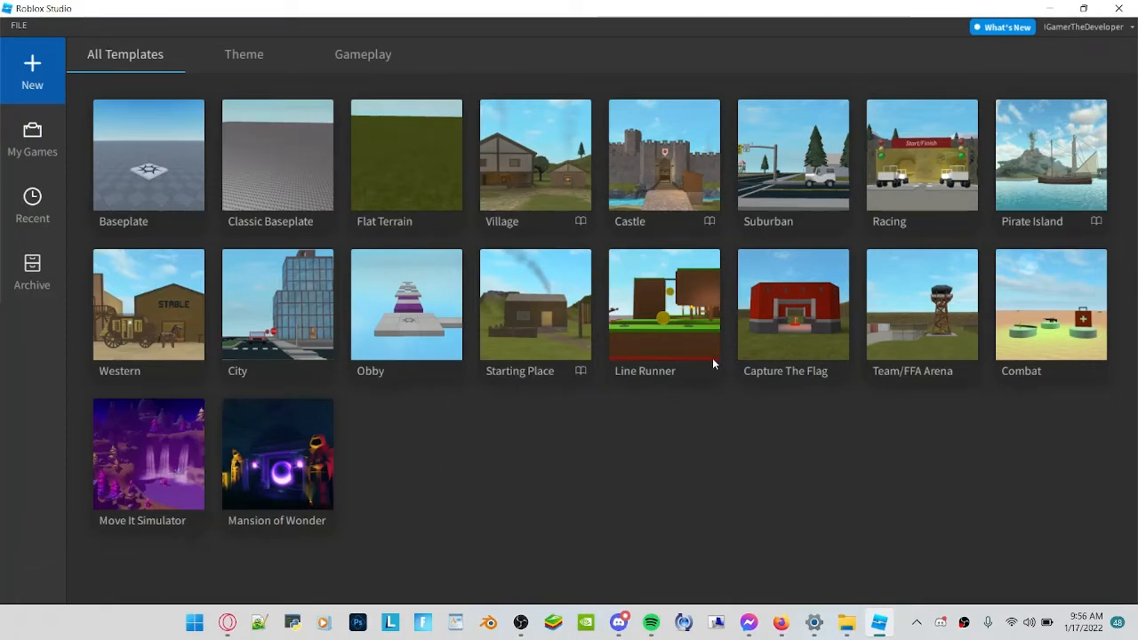
mouse_move(692, 235)
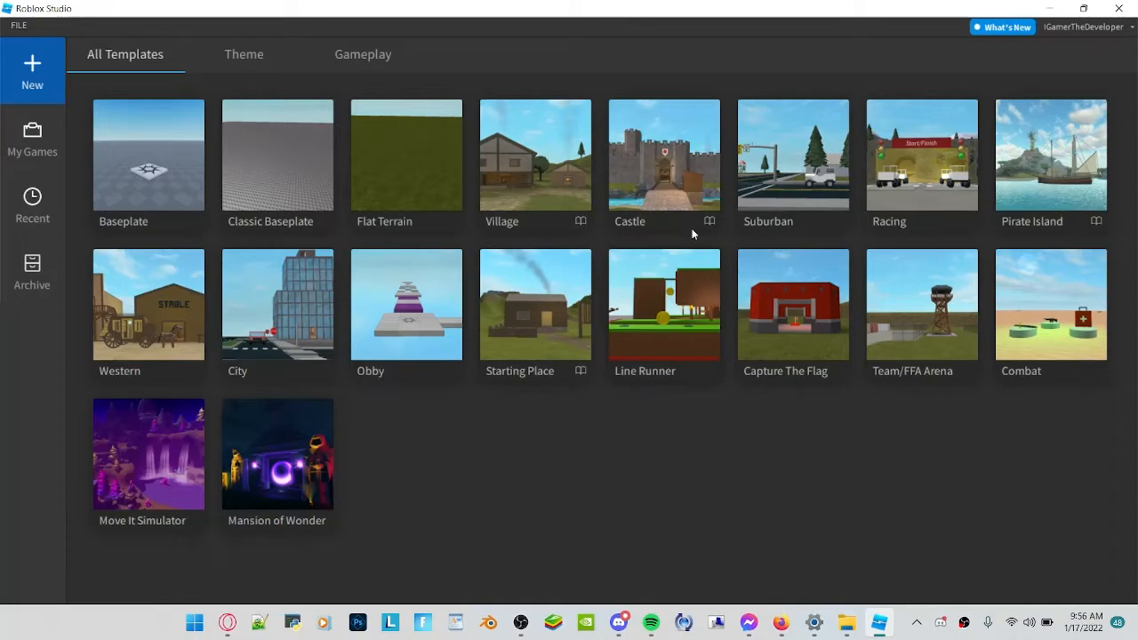
mouse_move(662, 245)
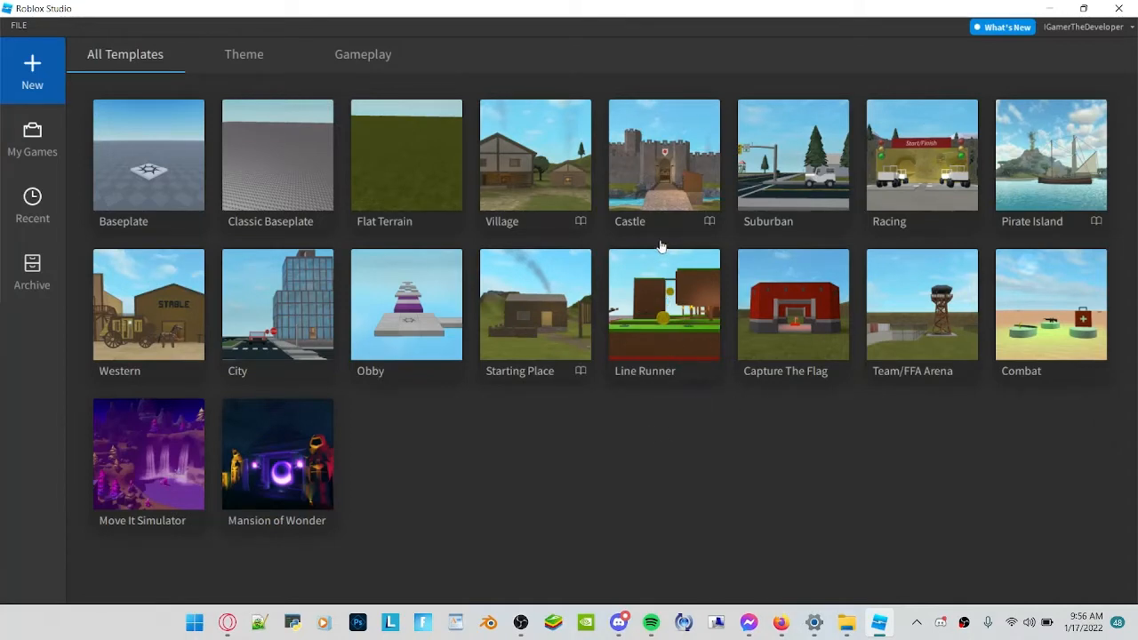
mouse_move(608, 428)
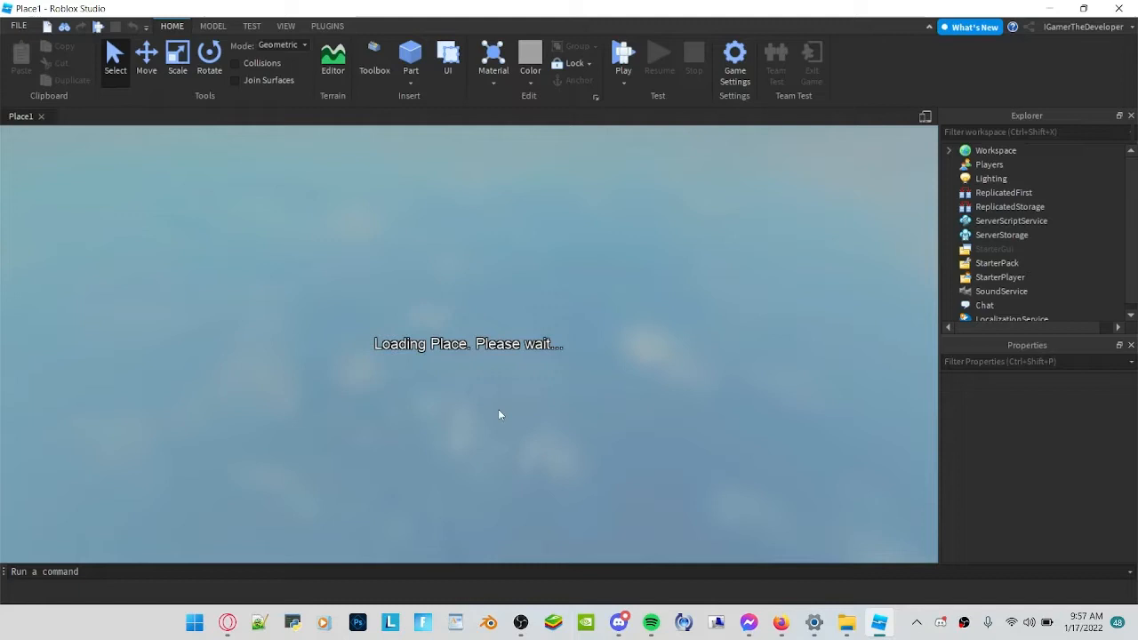
mouse_move(585, 459)
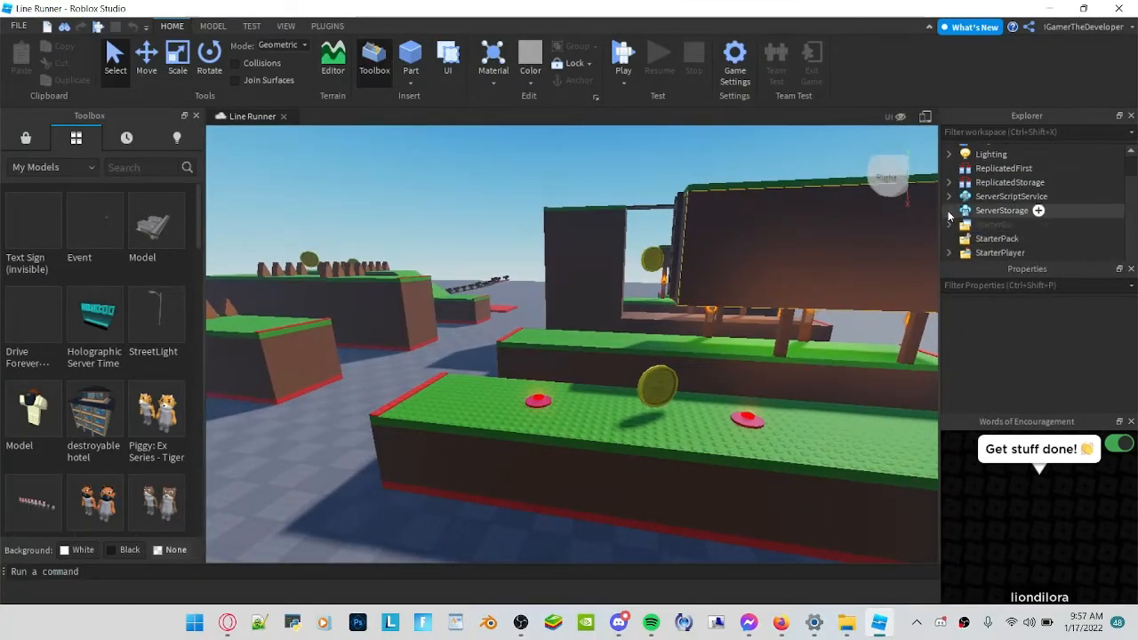
Step: Load the Line Runner template and explore its bridge, jump pad and spike parts
left_click(950, 196)
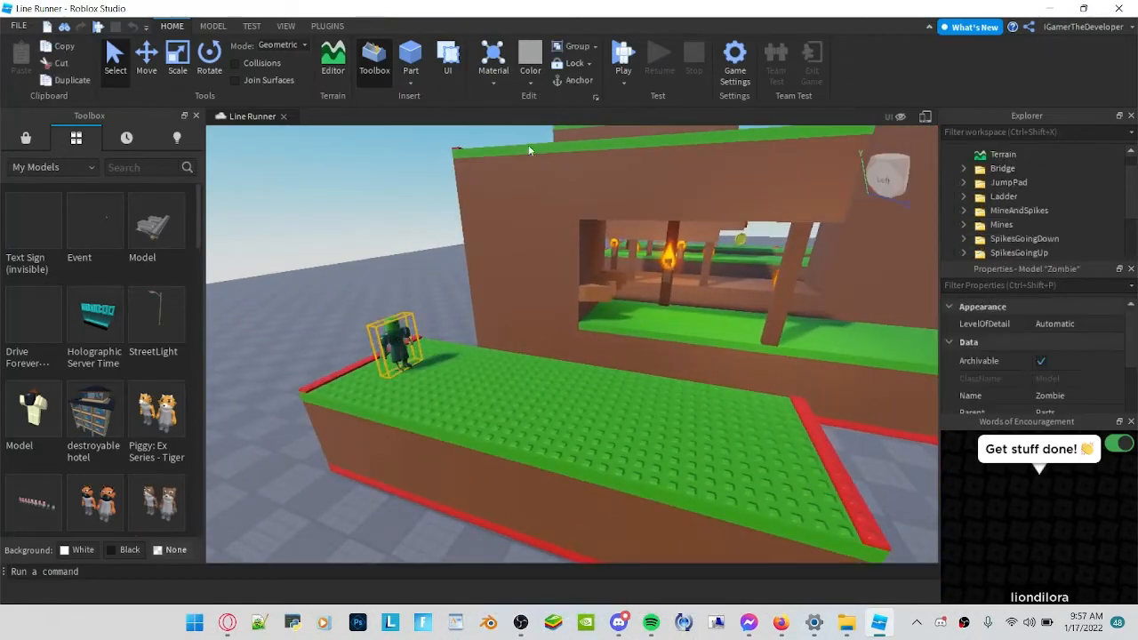
left_click(492, 62)
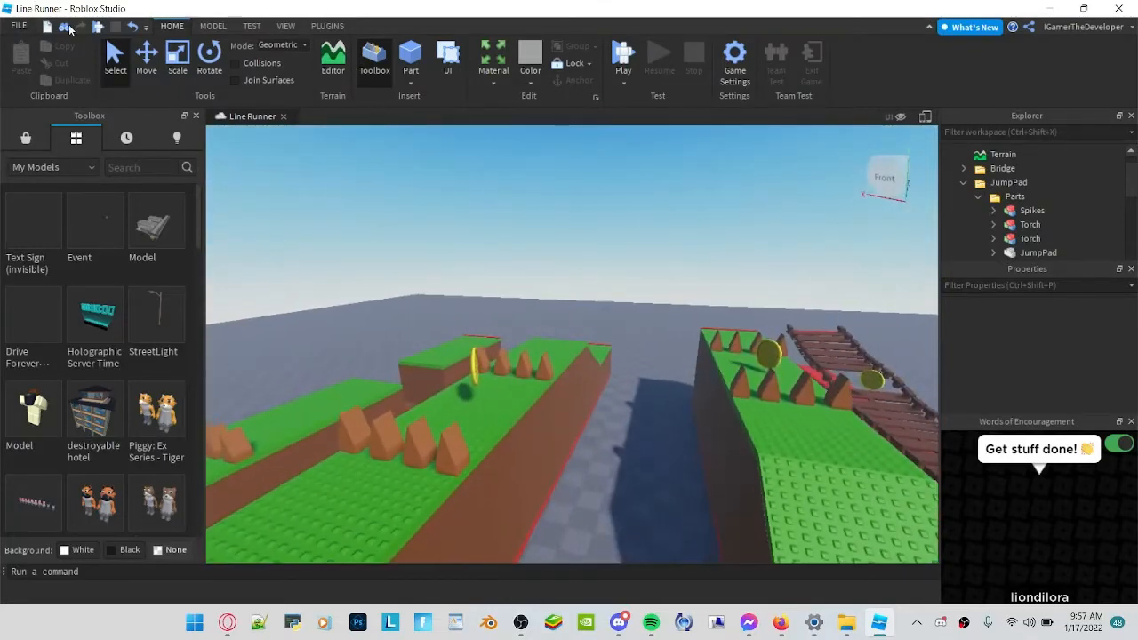
Step: Begin publishing the game to Roblox and name it 'Custom Line Runner'
left_click(18, 25)
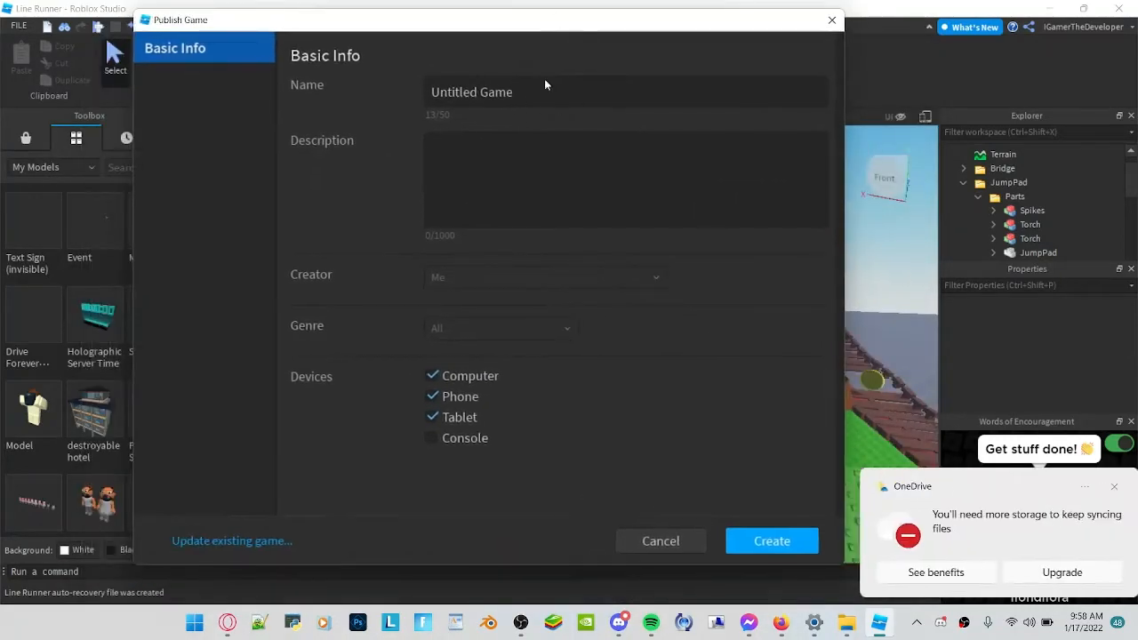
left_click(771, 541)
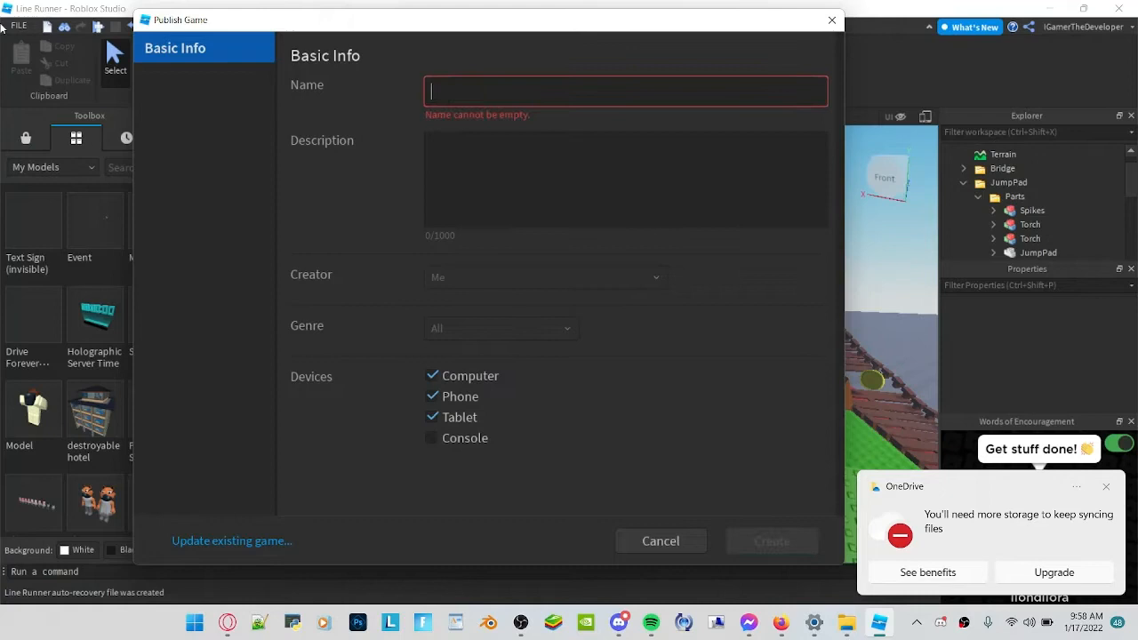
type("i am a")
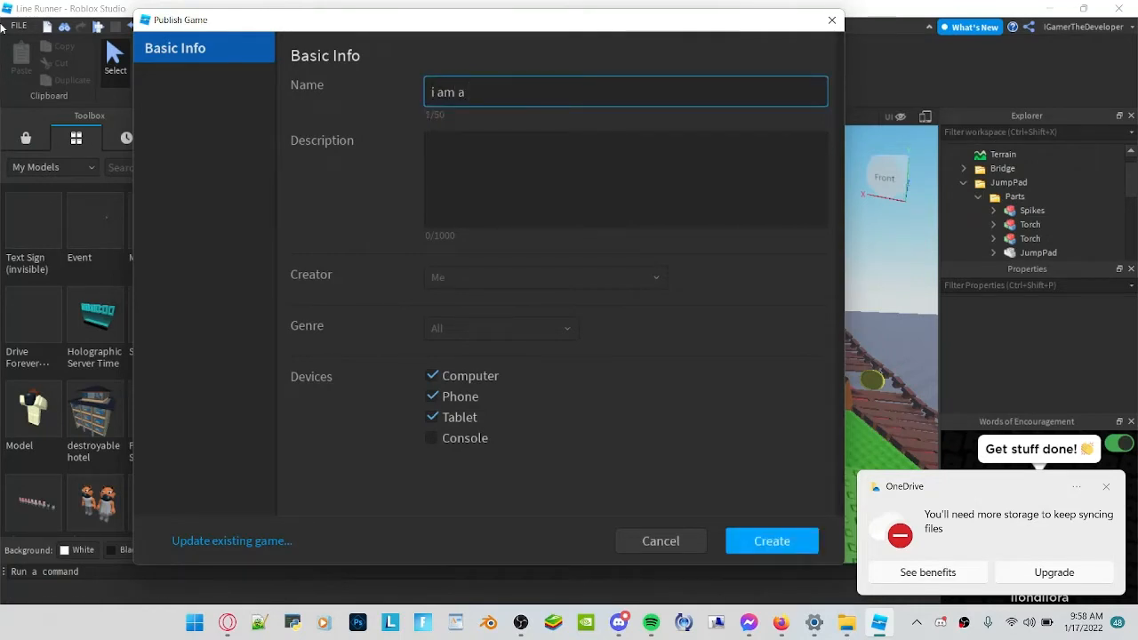
type("pro in mi")
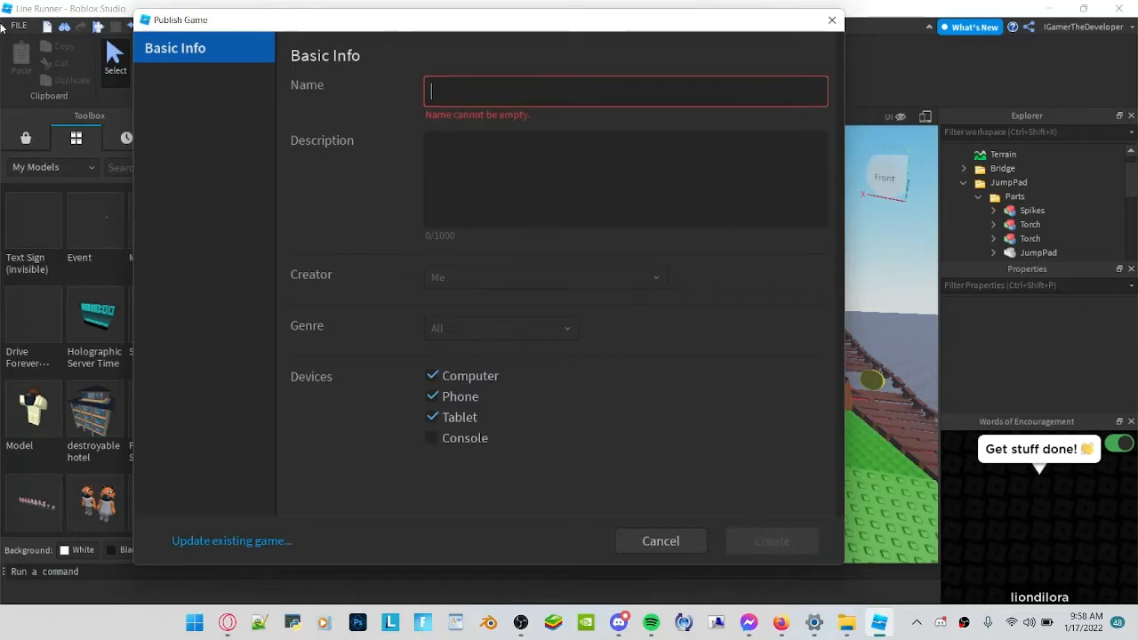
type("line")
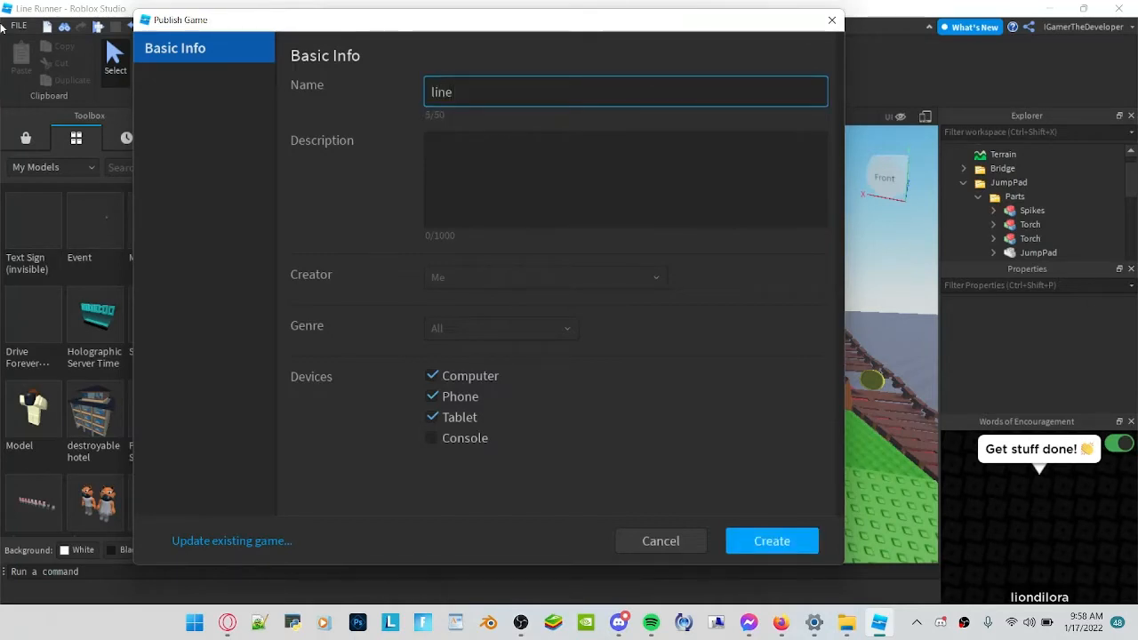
type("Custom")
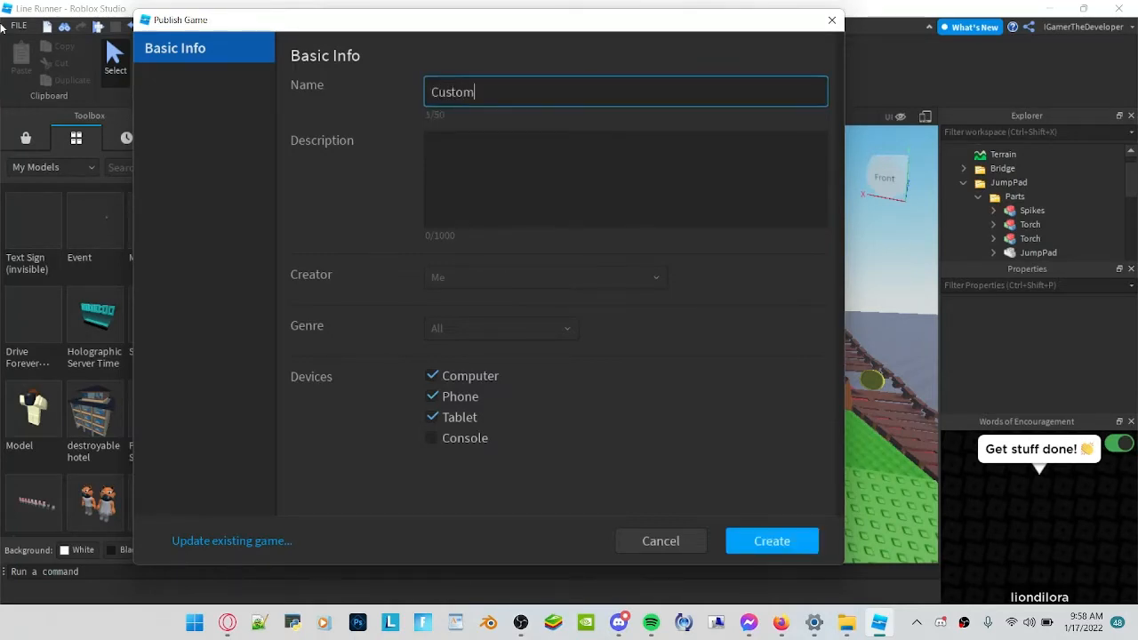
type("Line RUnner")
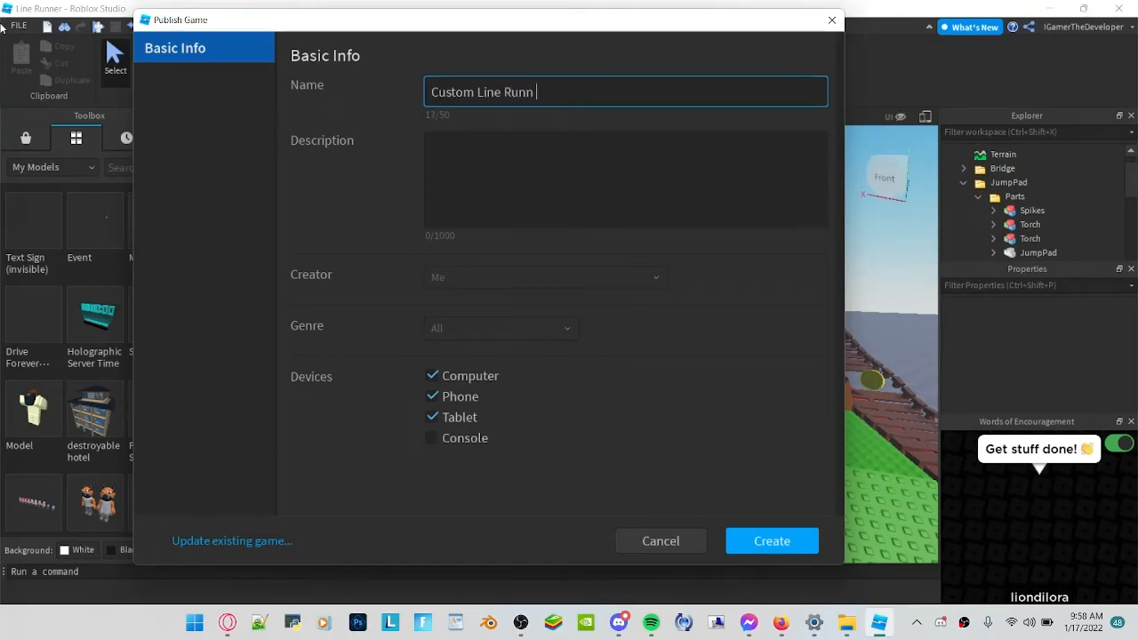
type("er")
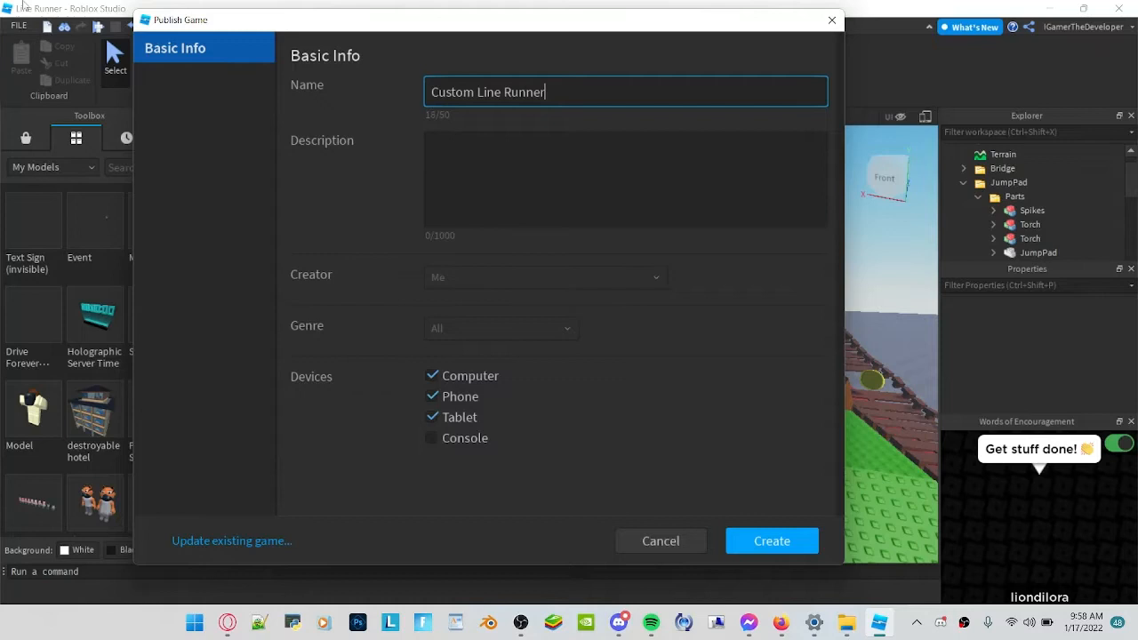
type("my fir")
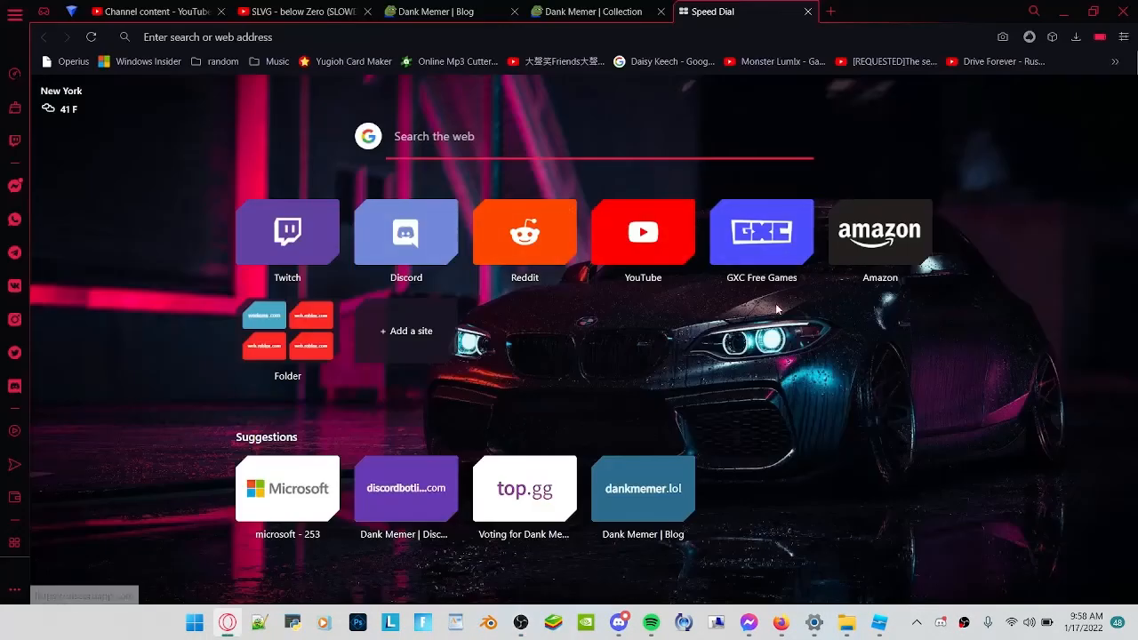
mouse_move(434, 176)
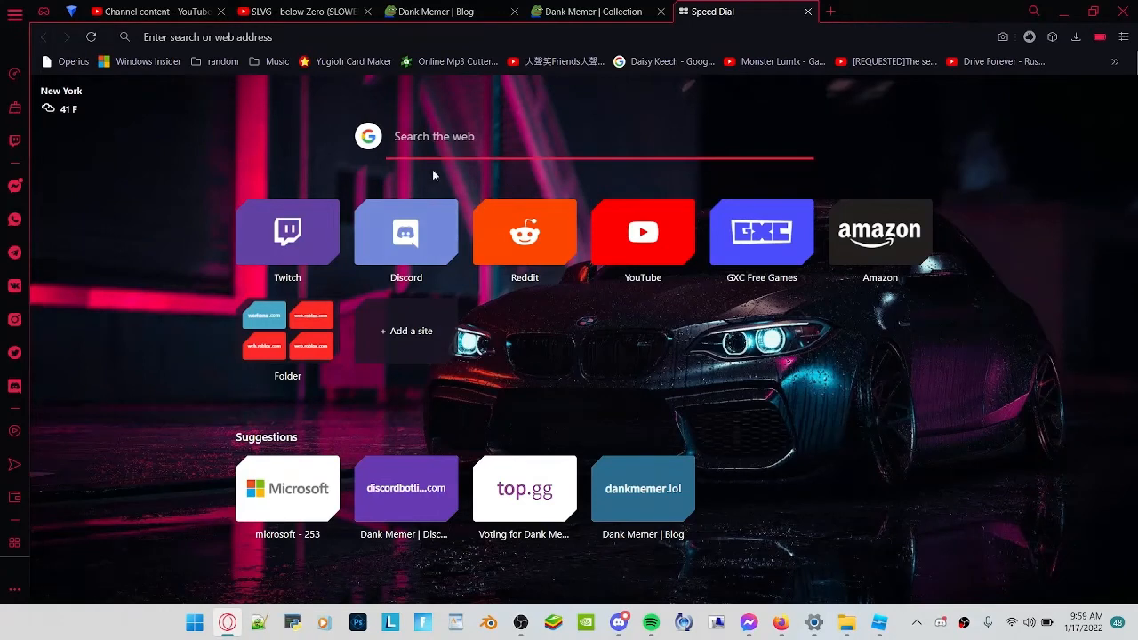
mouse_move(454, 160)
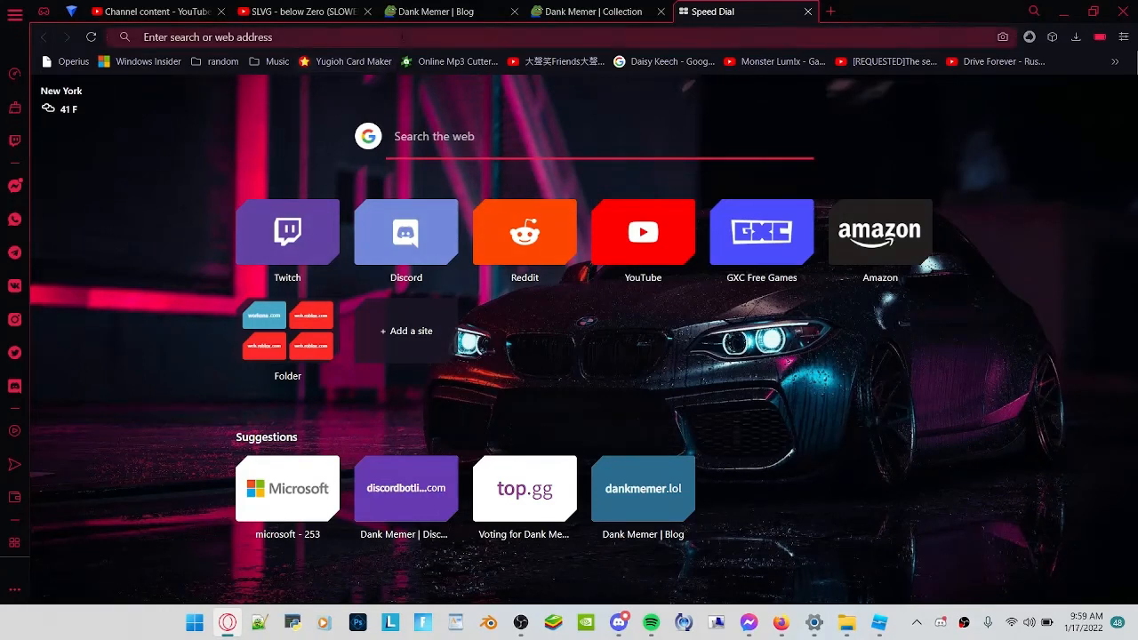
Step: Go to the Roblox home page from the address bar's 'Home - Roblox' suggestion
type("forn")
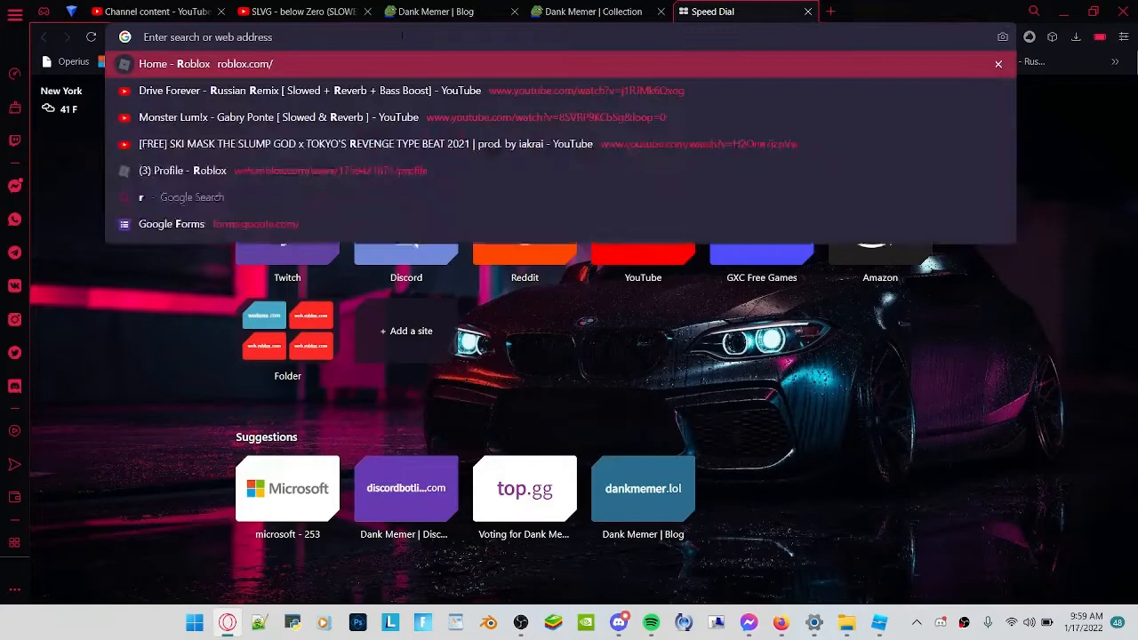
left_click(175, 64)
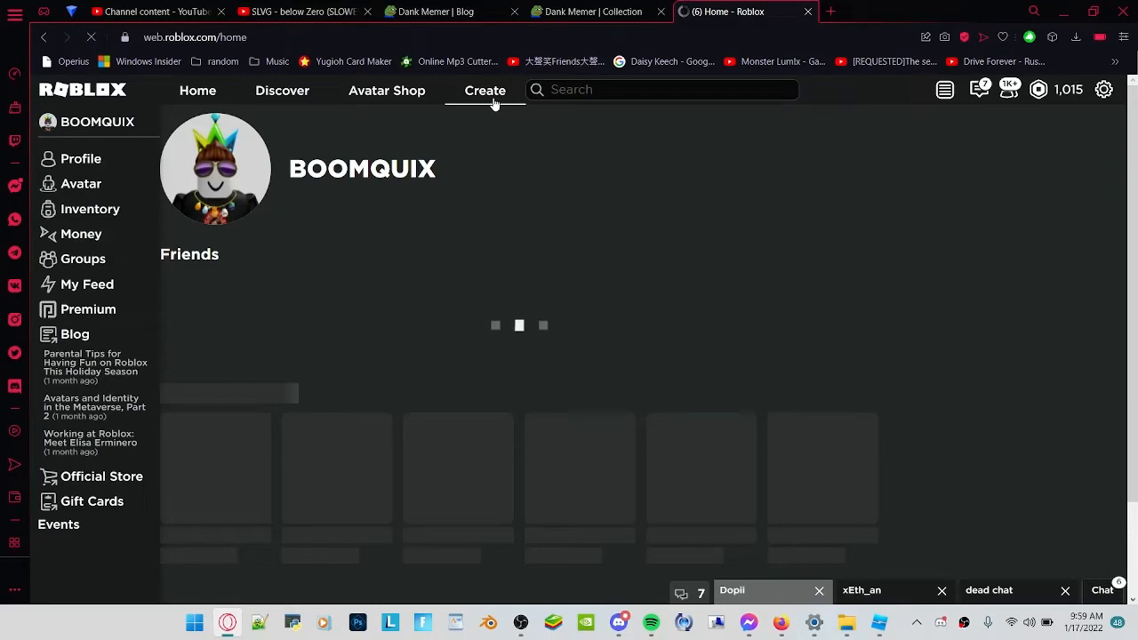
Step: Show My Creations > Experiences listing the account's published experiences
left_click(256, 622)
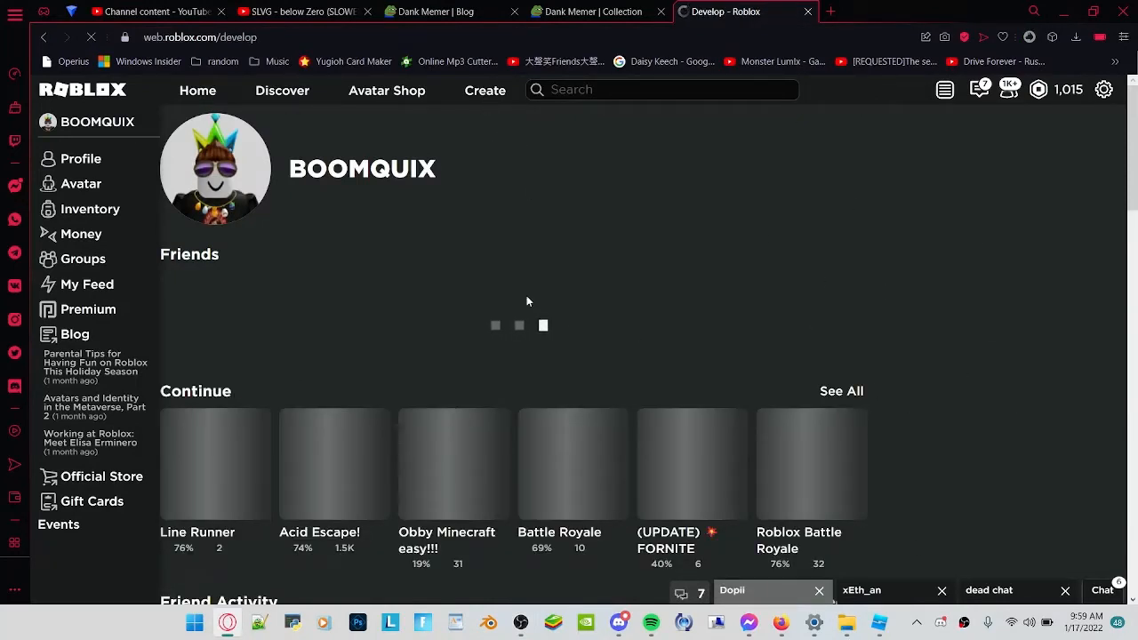
left_click(484, 89)
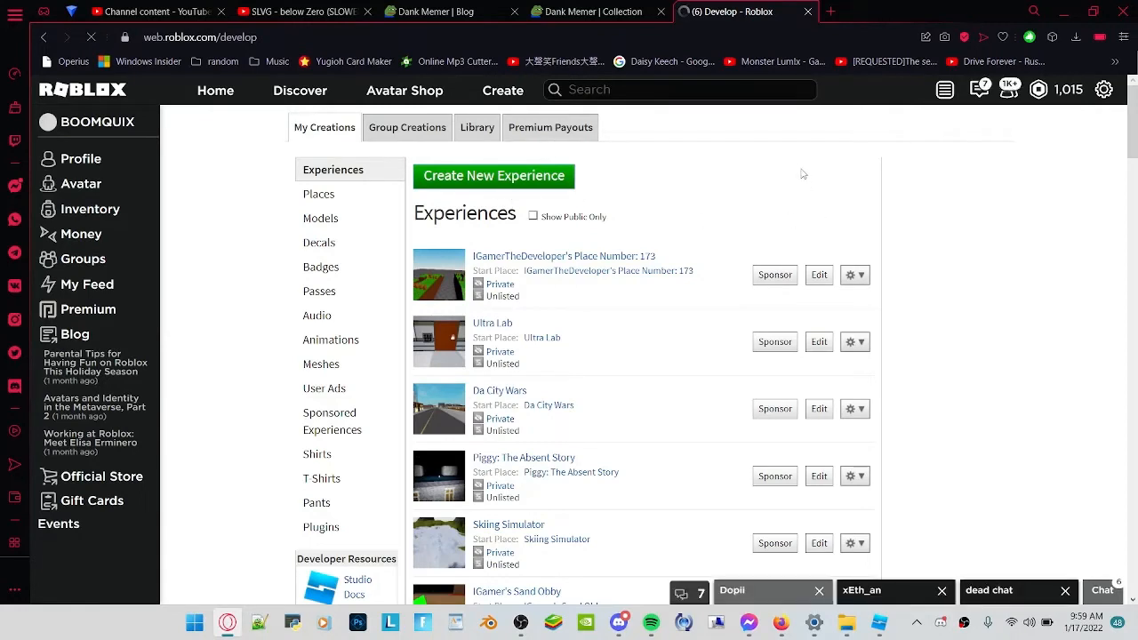
mouse_move(324, 366)
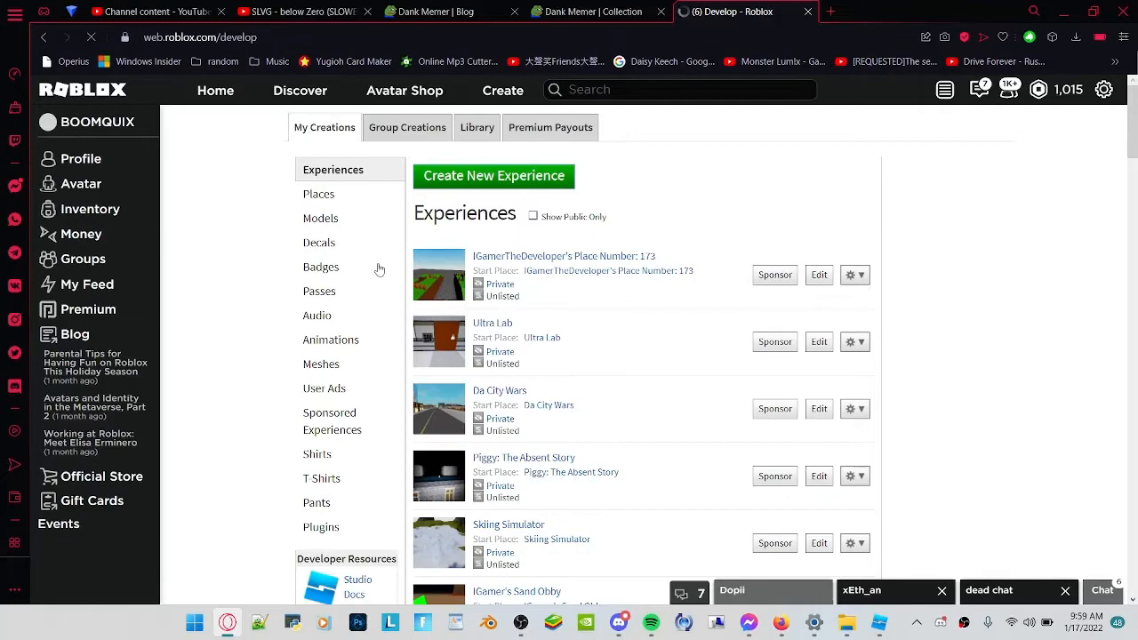
scroll("down", 3)
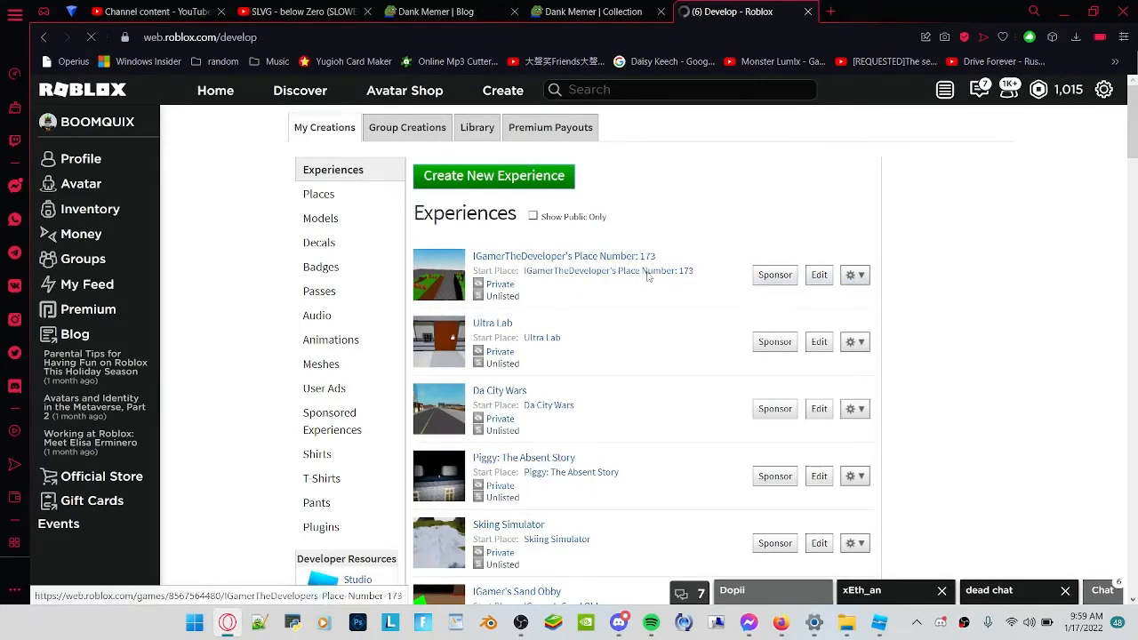
Step: Launch the newest experience from its game page with the green Play button
left_click(562, 256)
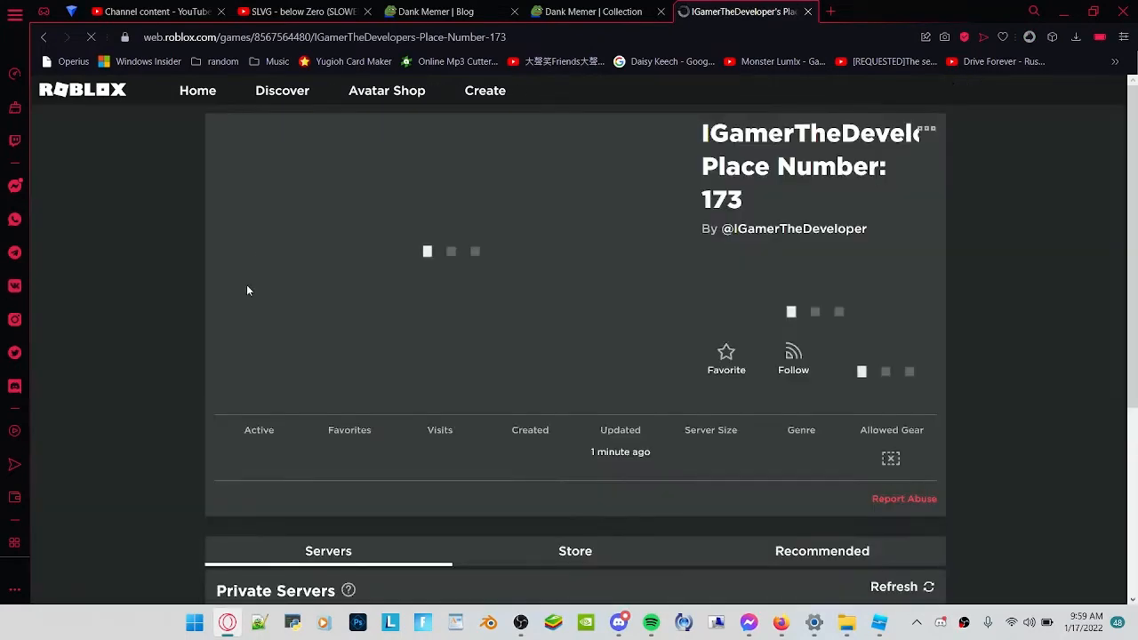
scroll("down", 3)
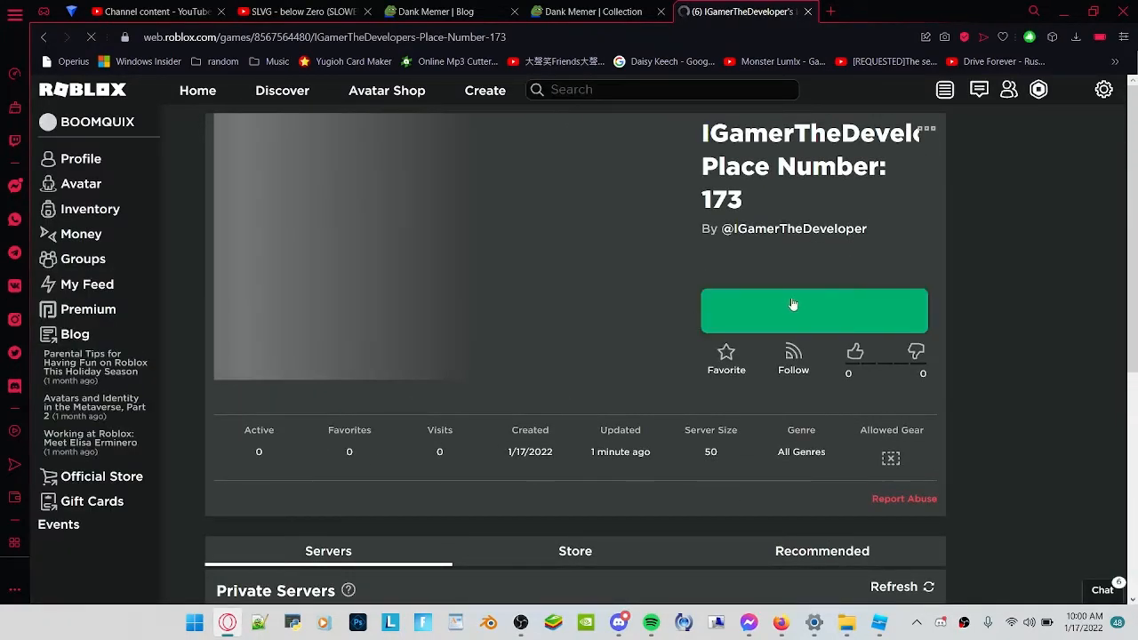
left_click(814, 309)
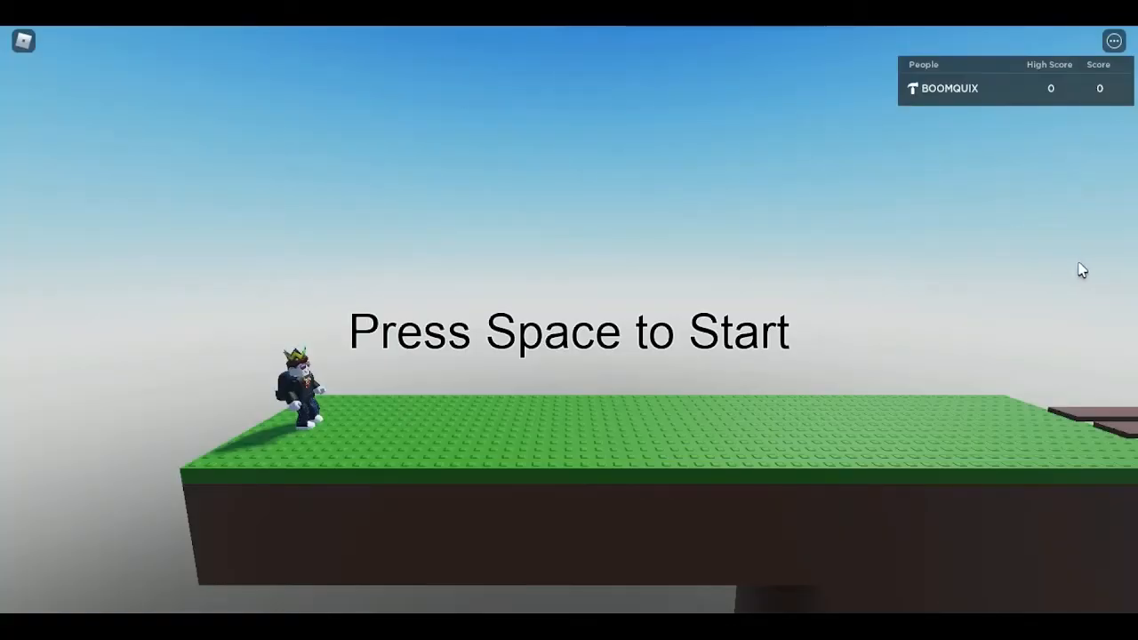
mouse_move(18, 117)
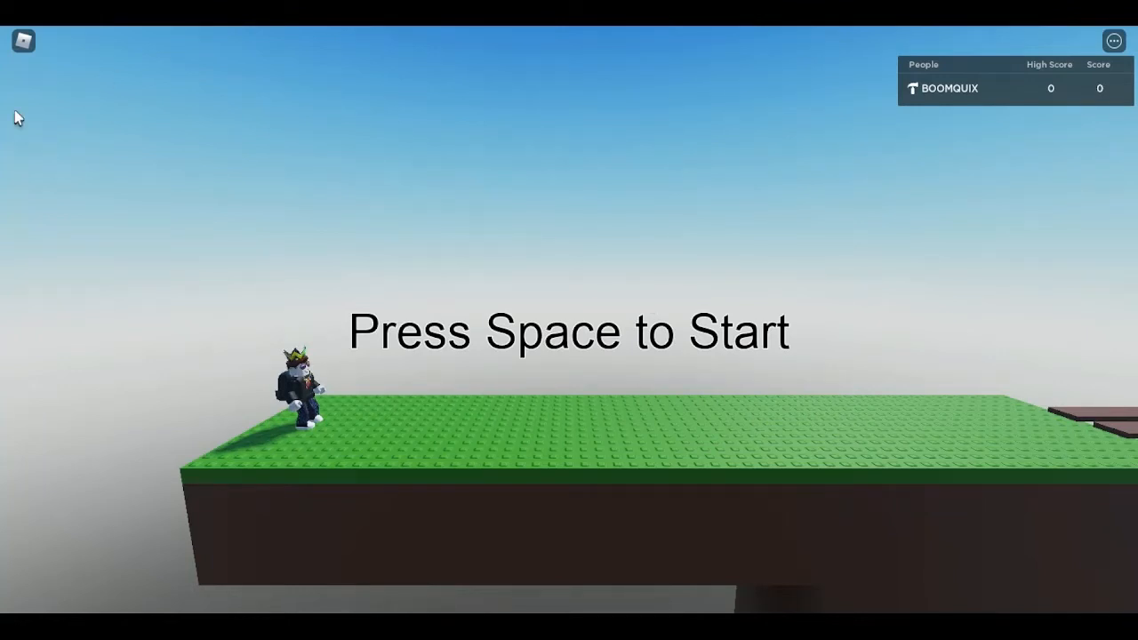
mouse_move(546, 309)
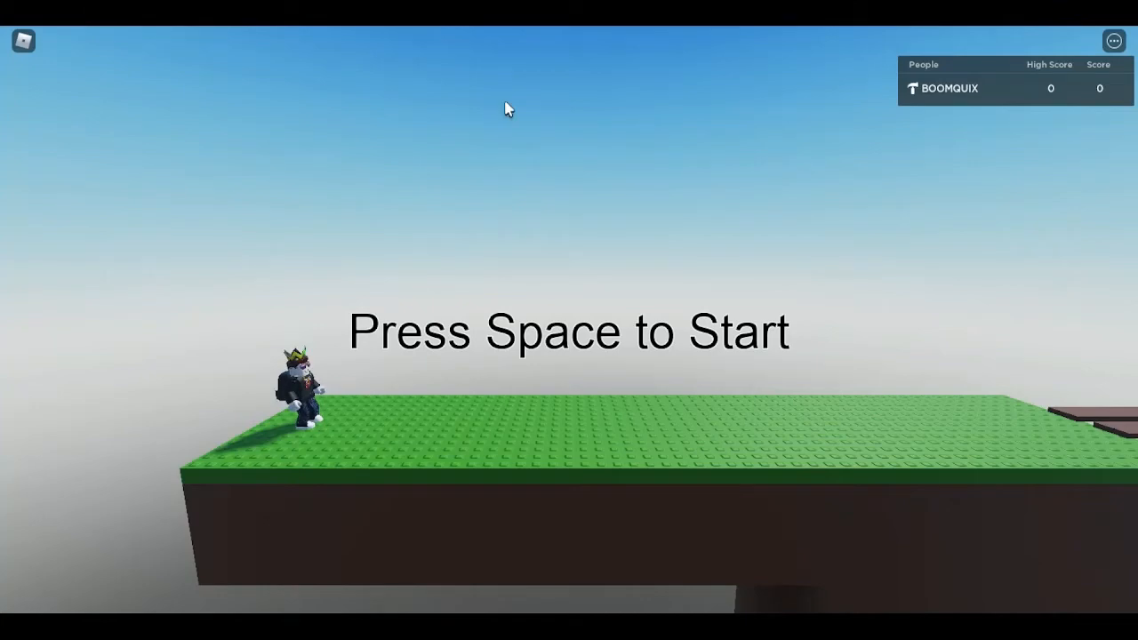
Step: Run several Line Runner rounds with Space, setting a high score of 644
key("space")
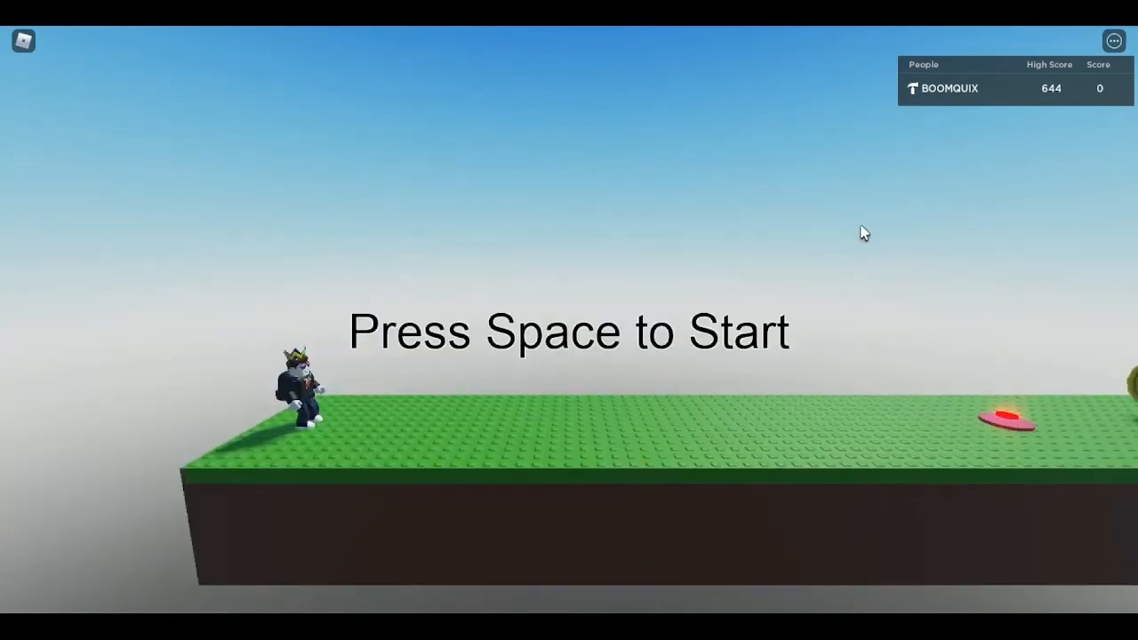
key("space")
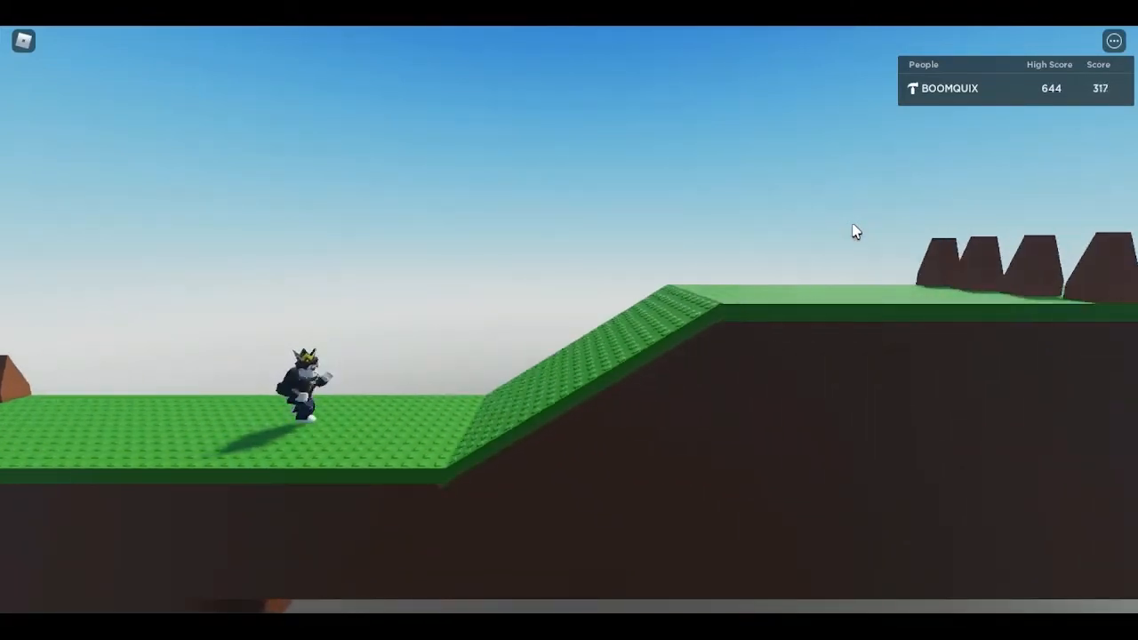
left_click(950, 89)
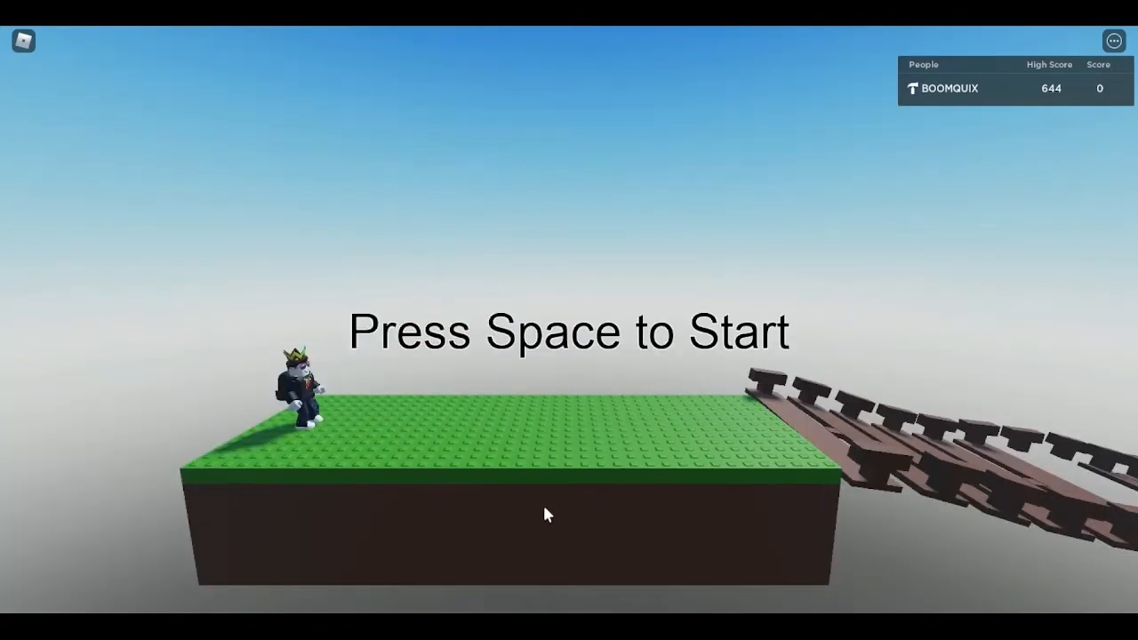
key("space")
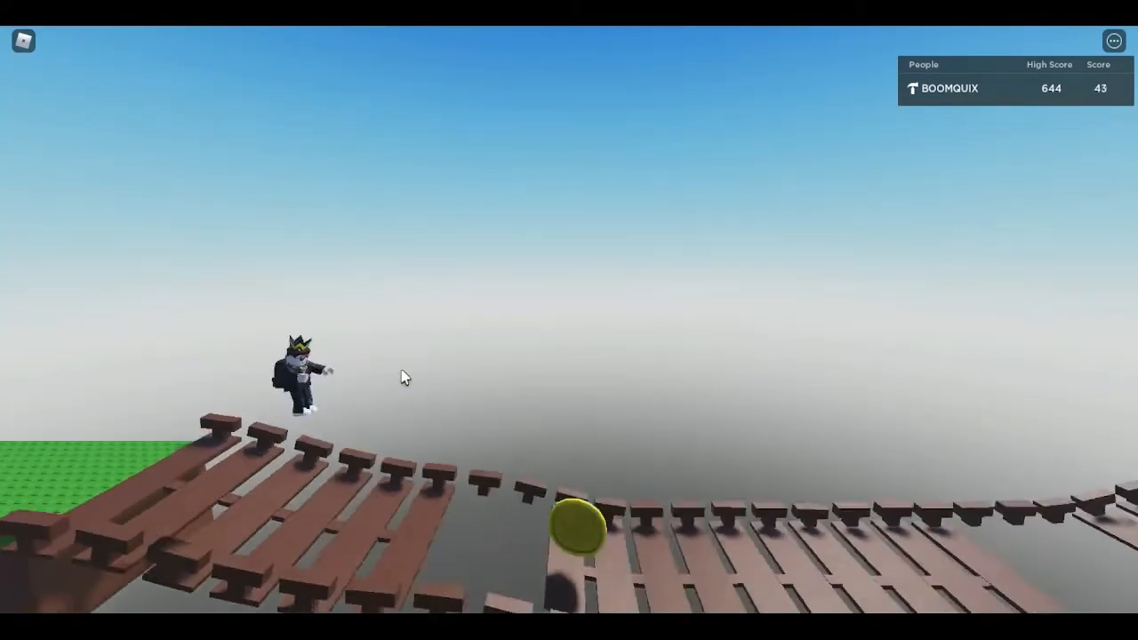